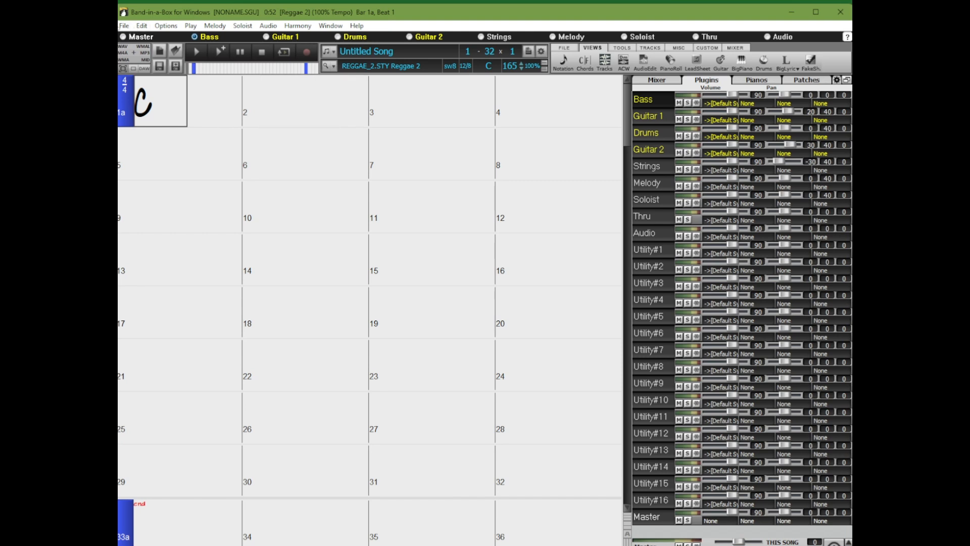
- Load Reggae Song 1.SGU from the File menu's recent files list
click(123, 25)
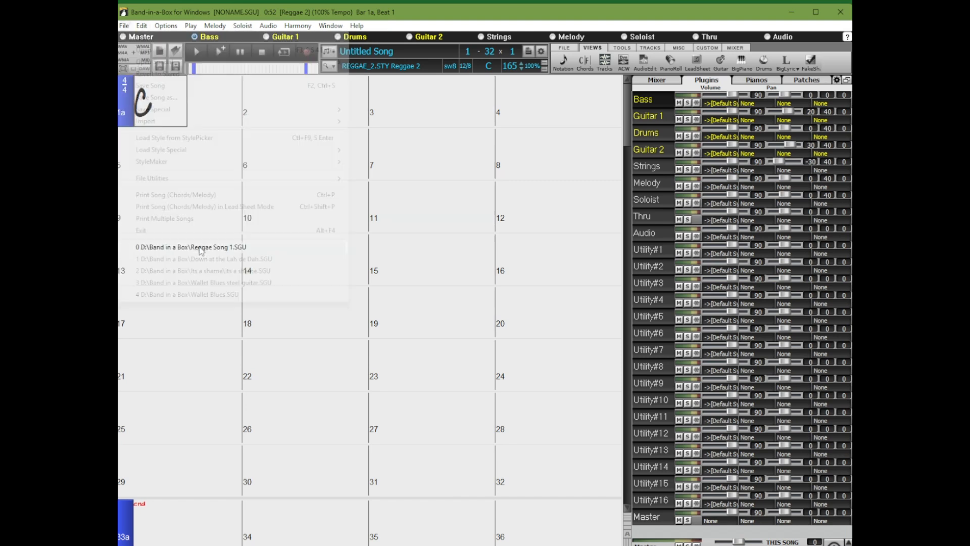
click(192, 246)
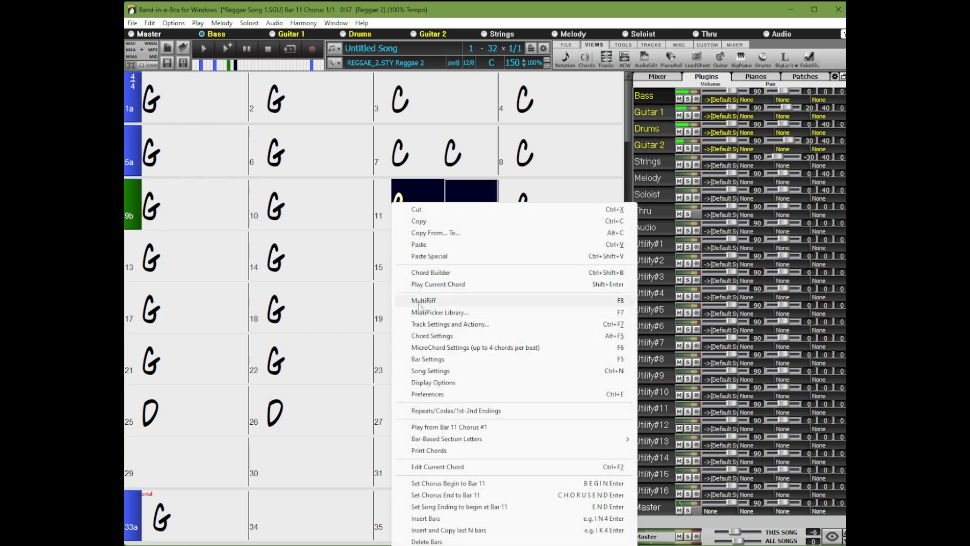
- Play Reggae Song 1 and show the Select RealTracks submenu for Guitar 1
click(424, 300)
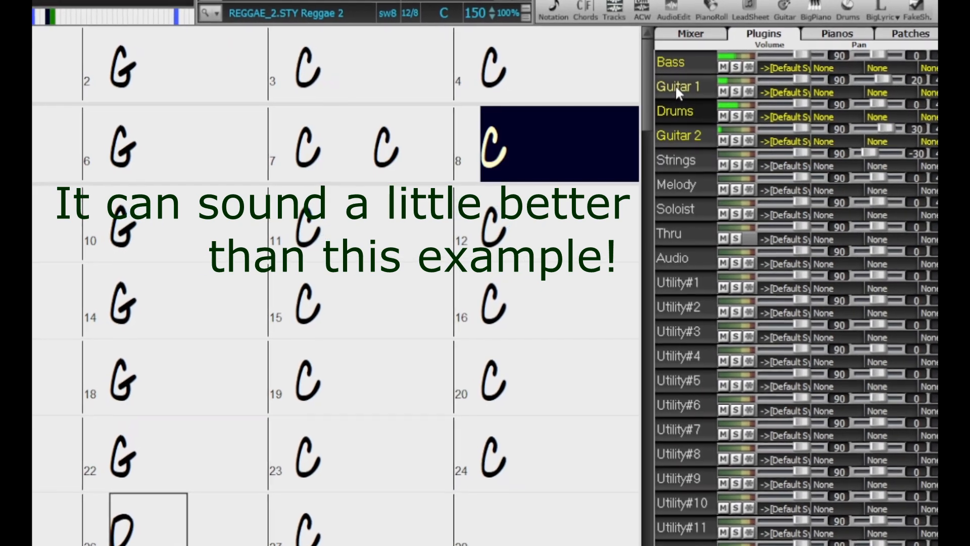
right_click(684, 86)
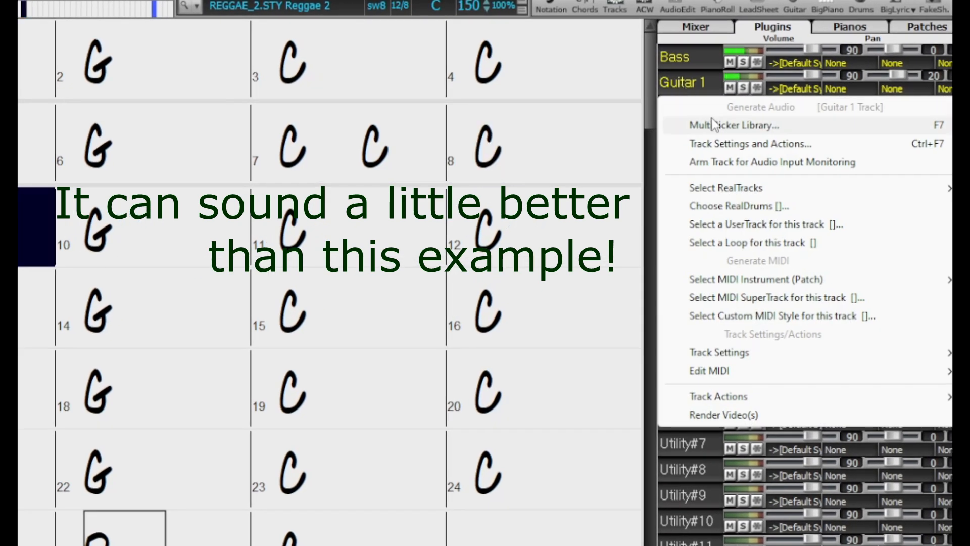
click(725, 187)
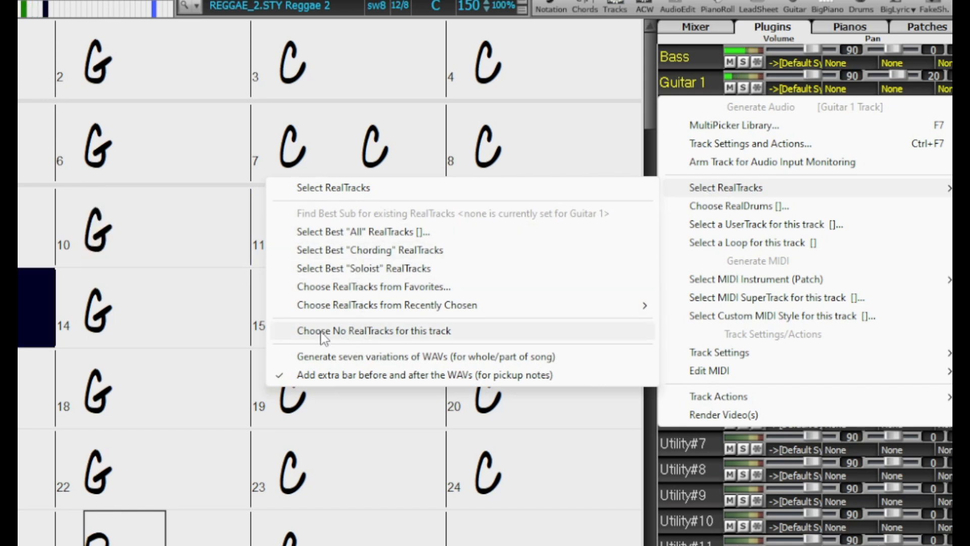
mouse_move(388, 304)
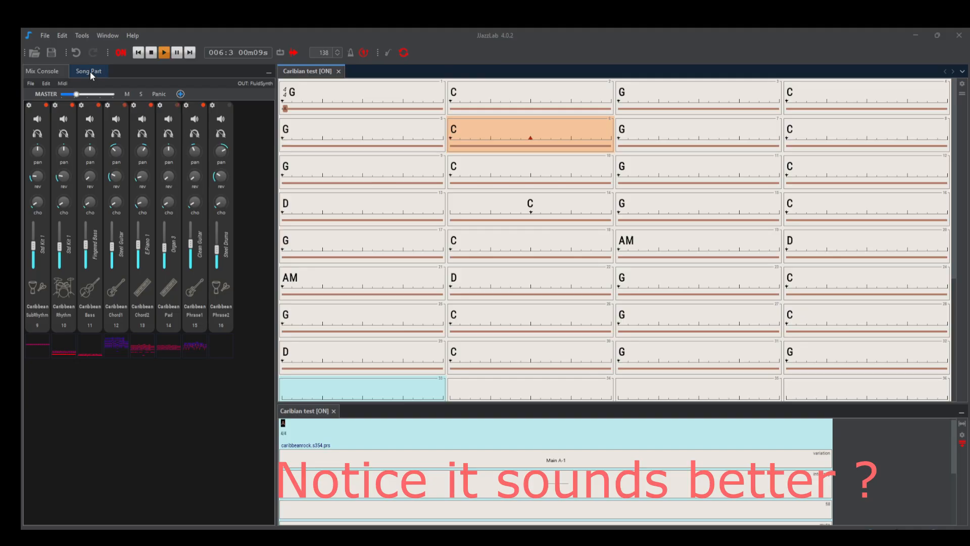
- View part A's CaribbeanRock rhythm in the rhythm selection dialog, then close it unchanged
click(88, 71)
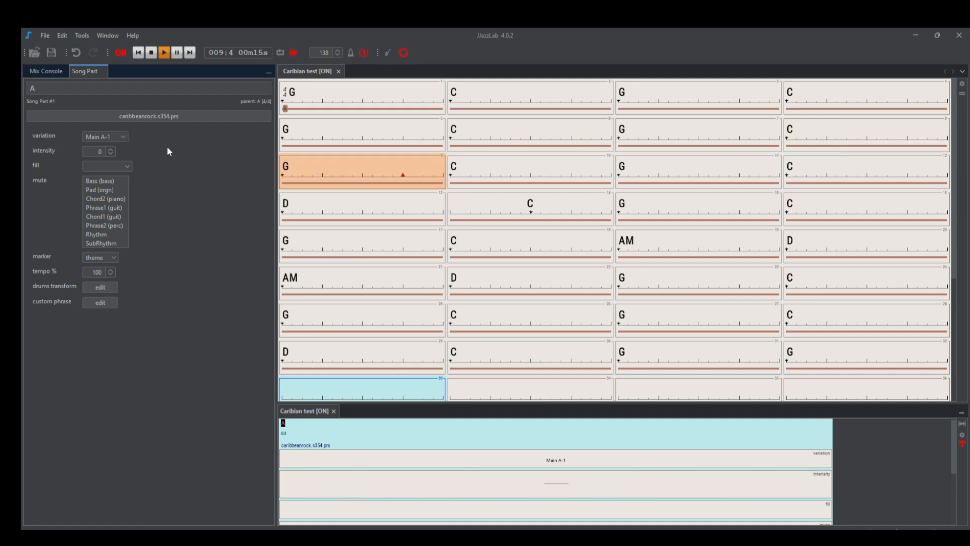
click(45, 71)
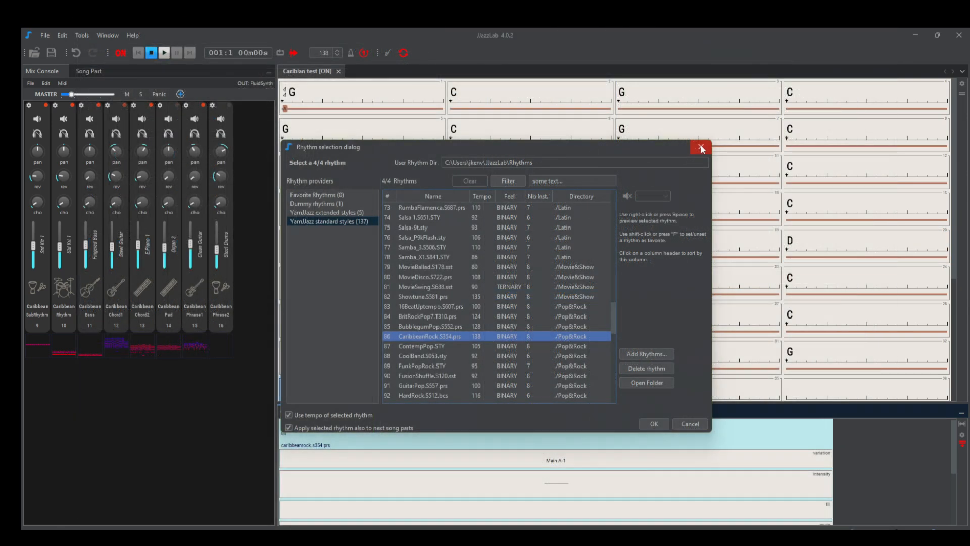
click(701, 149)
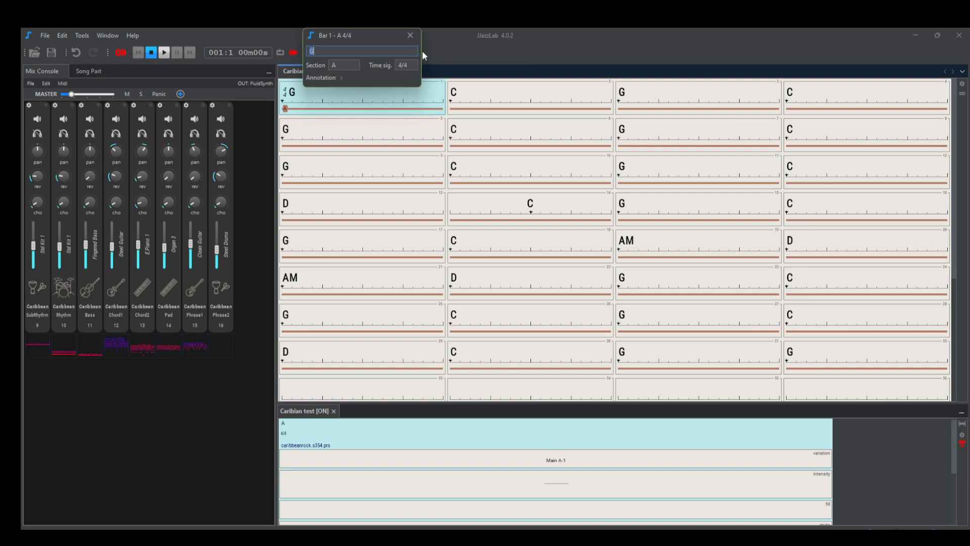
- Close the bar 1 editor, play the Caribian test song, and view Export to Midi
click(164, 52)
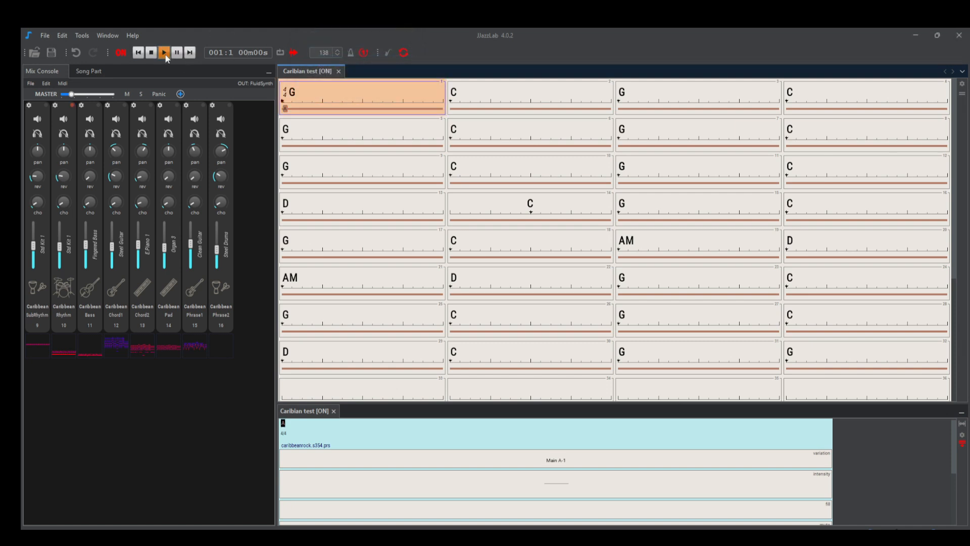
click(164, 52)
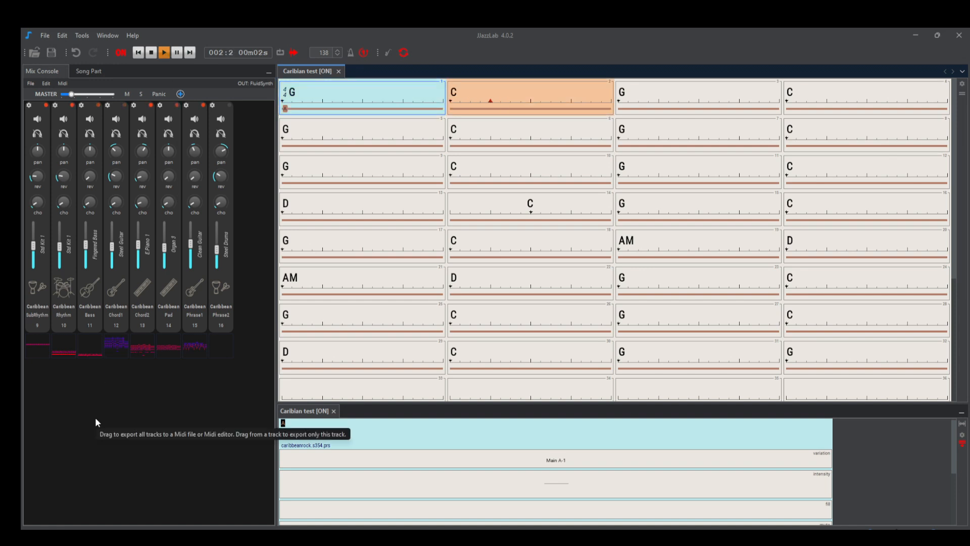
click(44, 35)
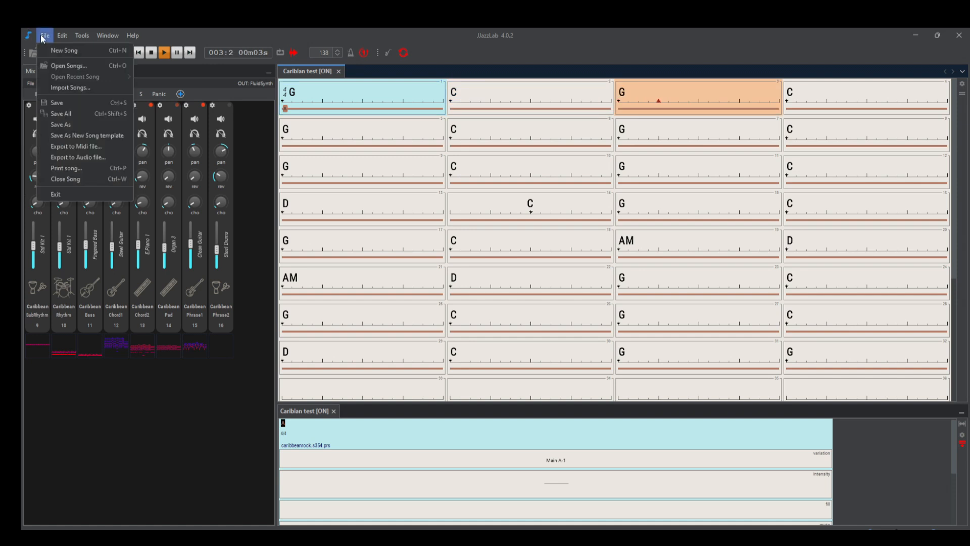
mouse_move(77, 146)
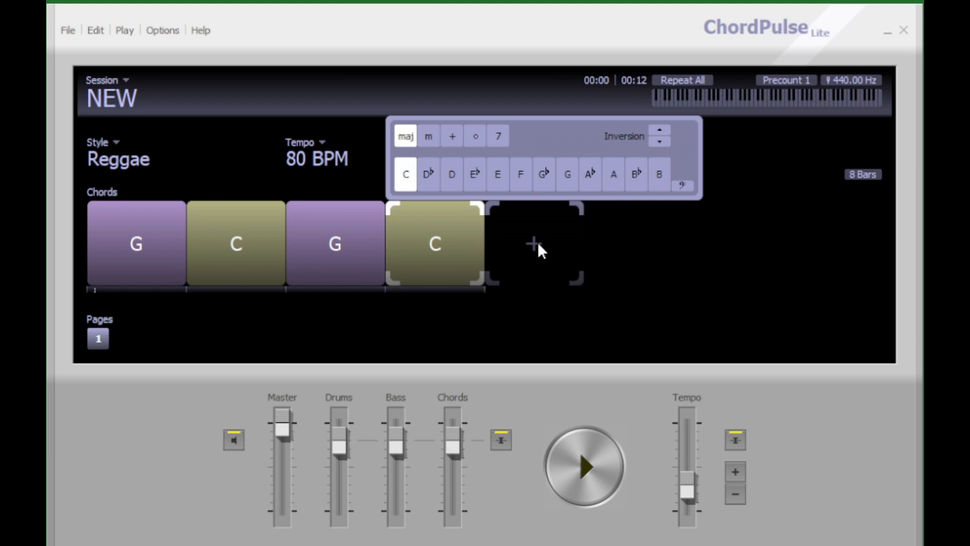
- Extend the ChordPulse Lite progression to seven bars, making the fifth chord G
click(534, 242)
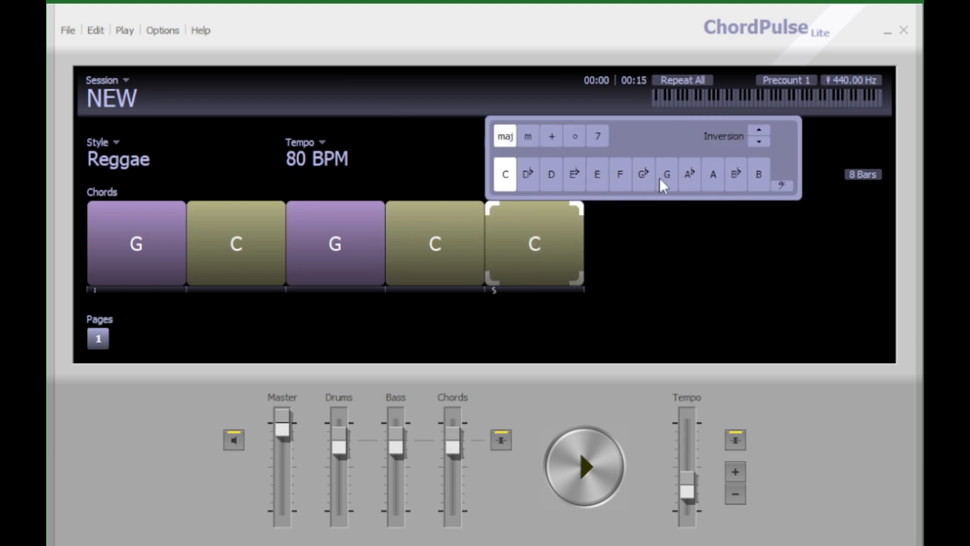
click(665, 173)
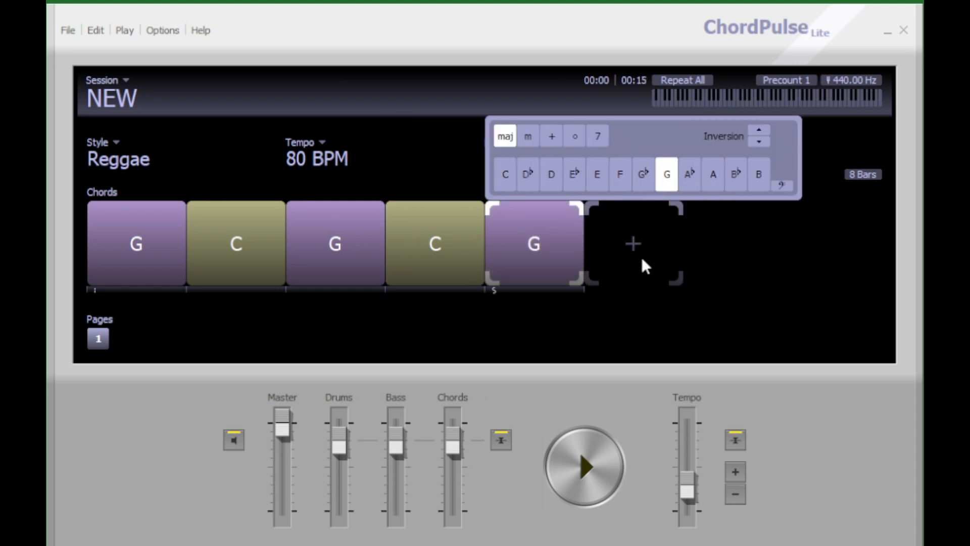
click(632, 243)
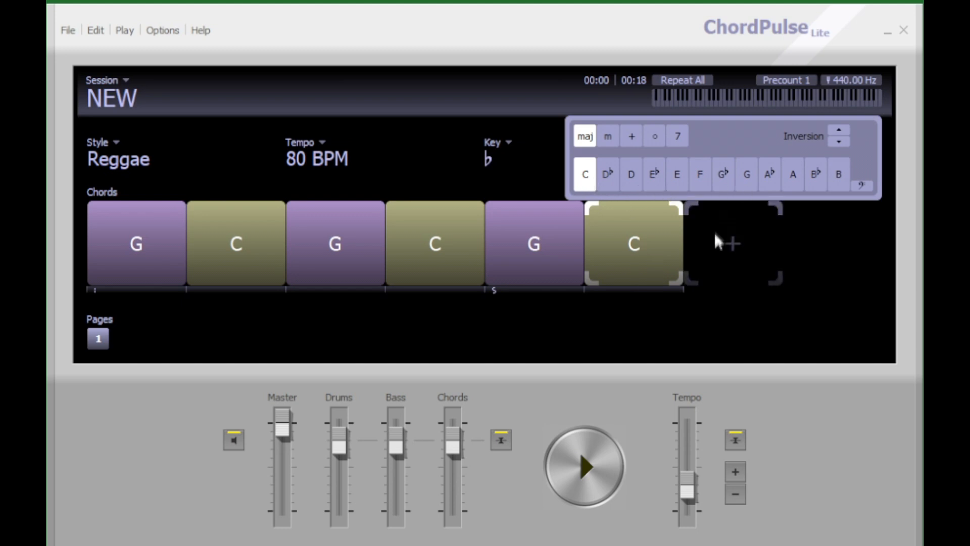
click(746, 174)
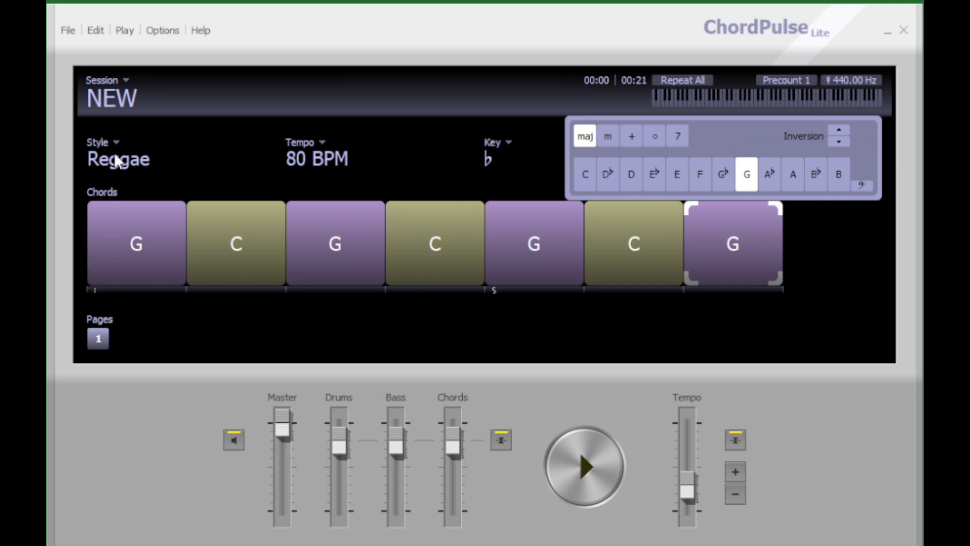
- Keep Reggae as the style, view the session file options, and close ChordPulse Lite
click(102, 141)
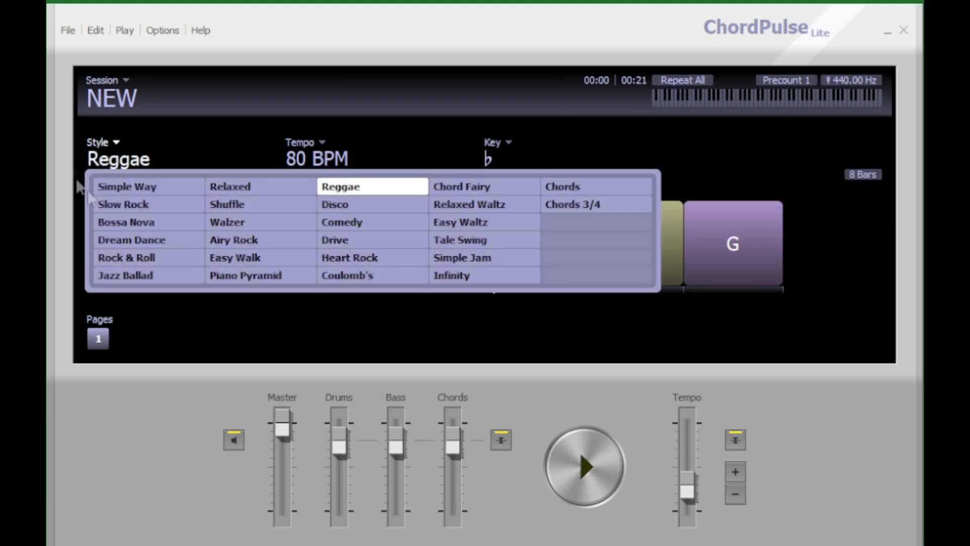
click(67, 30)
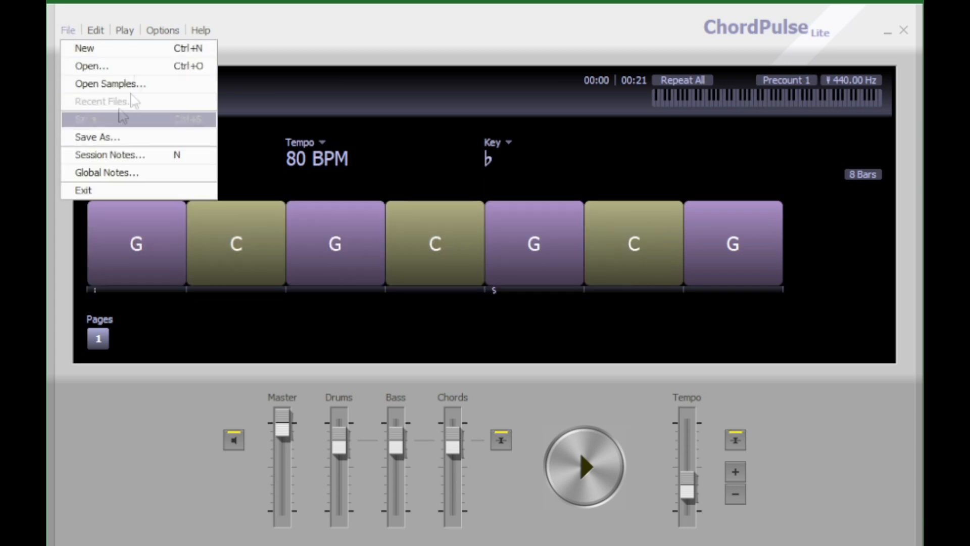
click(124, 30)
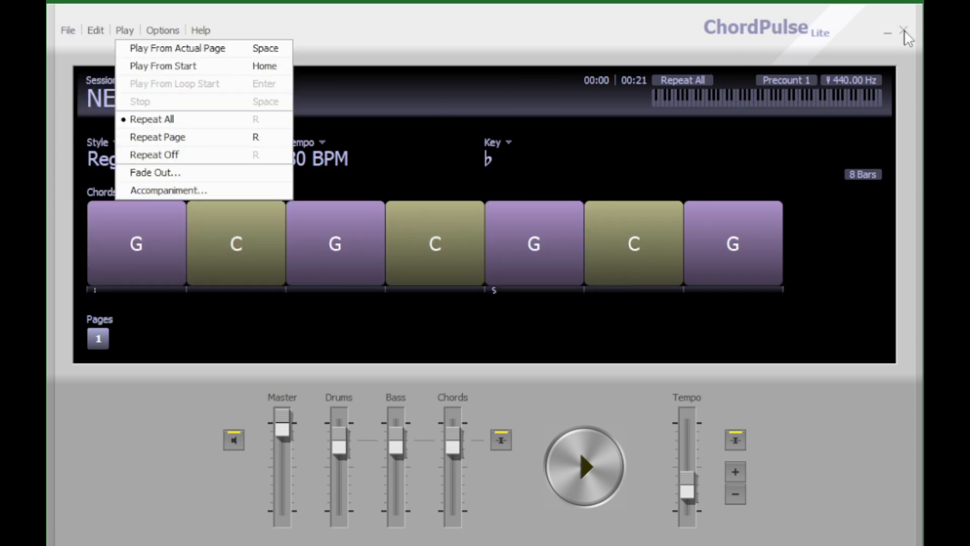
click(902, 31)
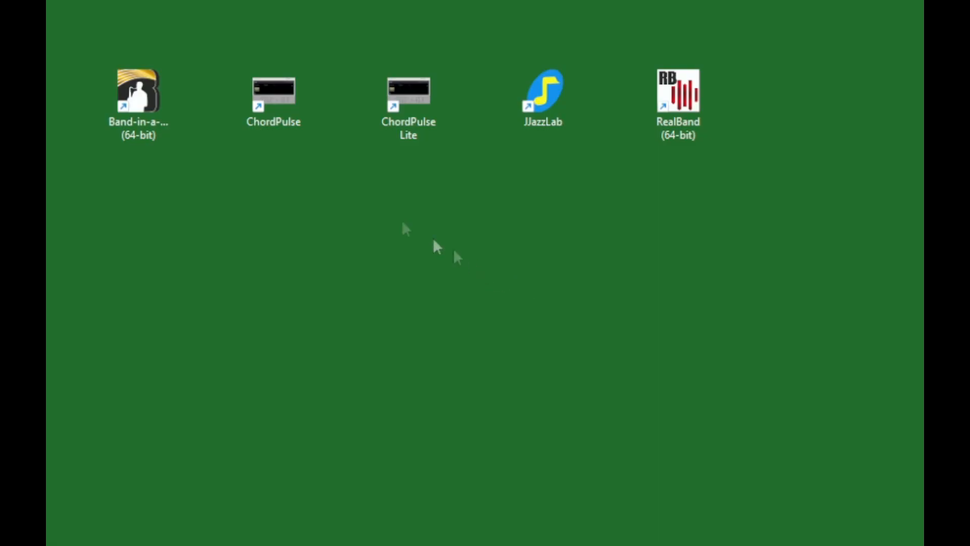
- Launch ChordPulse, keep the Reggae Shuffle style, and open the second chord C's picker
double_click(272, 92)
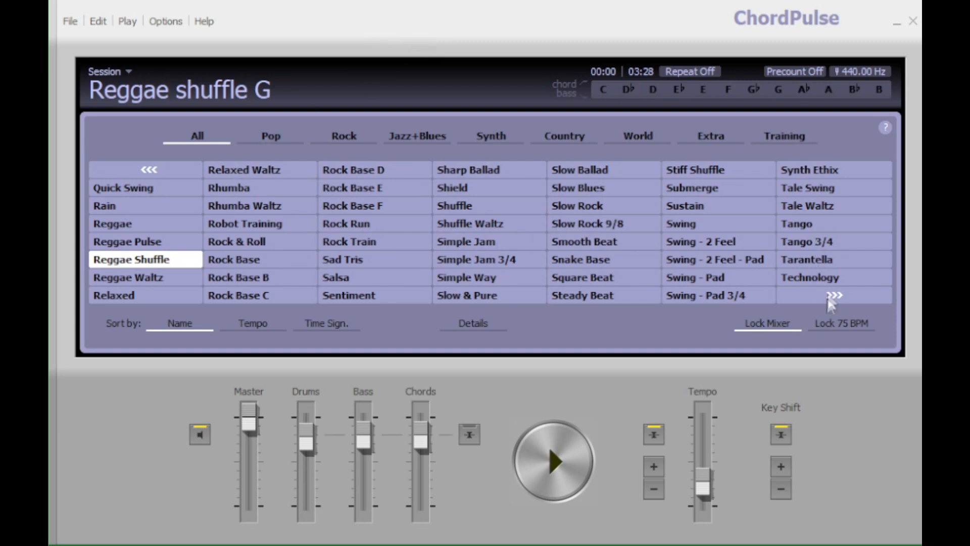
click(833, 295)
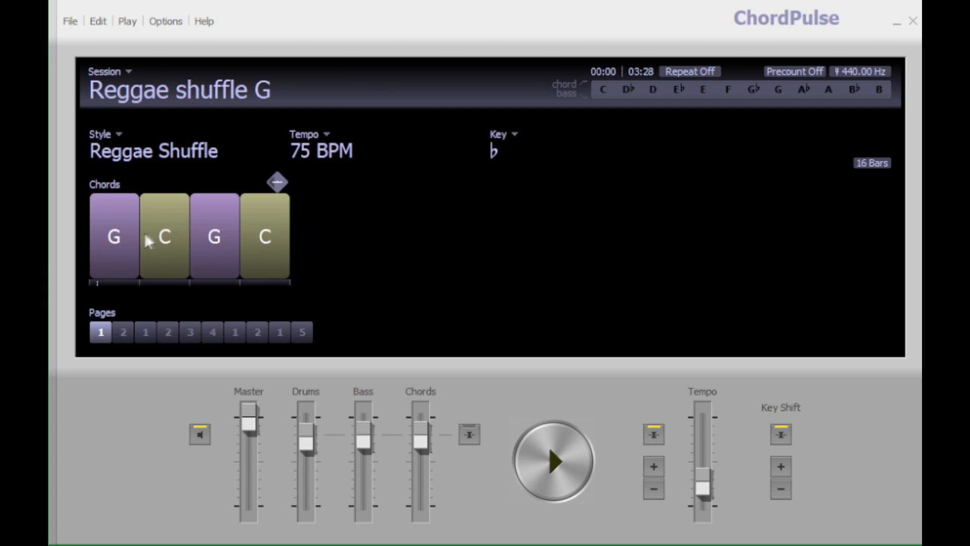
click(164, 237)
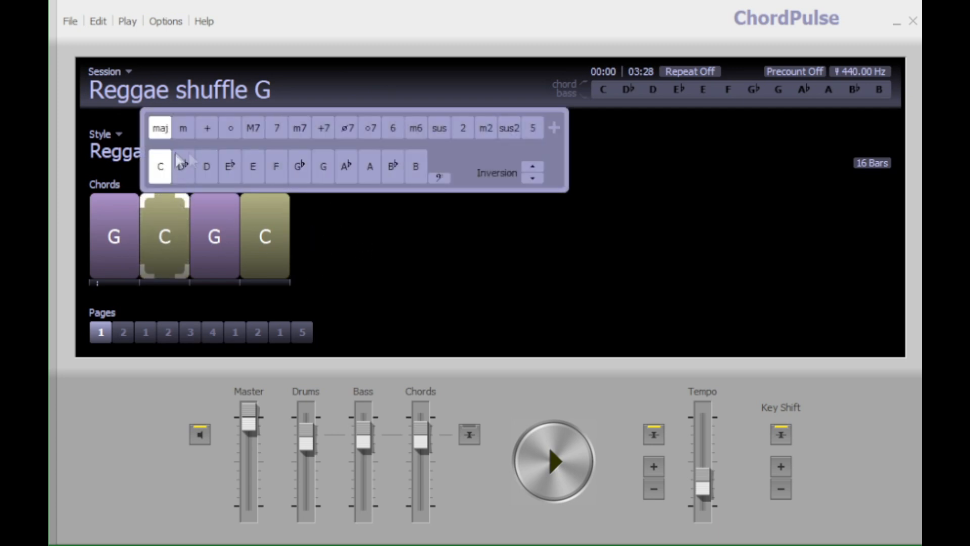
mouse_move(570, 119)
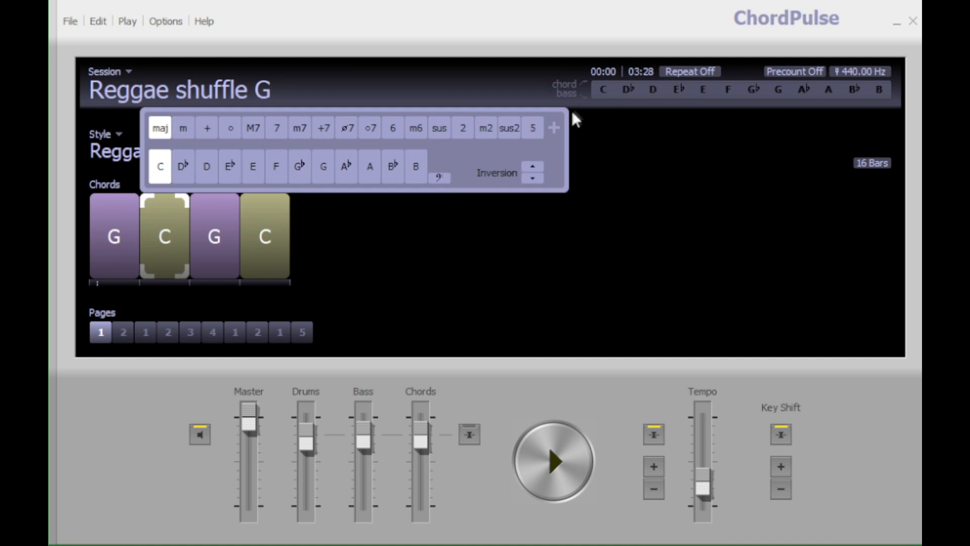
mouse_move(555, 135)
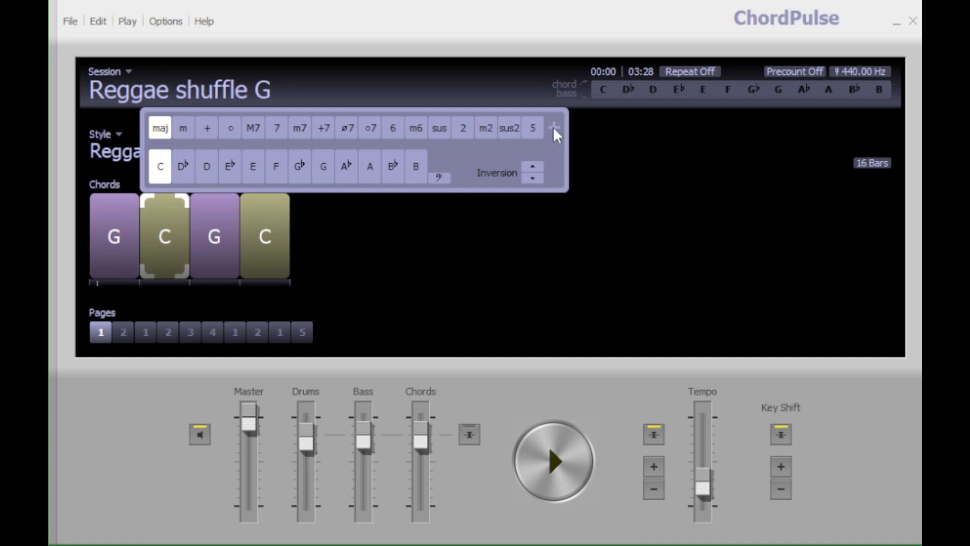
mouse_move(439, 187)
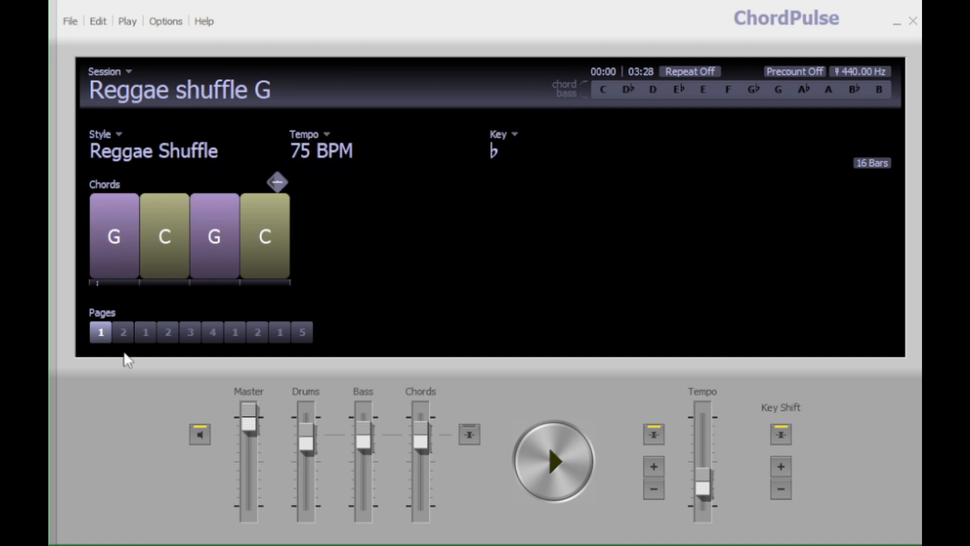
- Jump to chord pages 2 and 3 during playback and set the tempo to 75 BPM
click(122, 332)
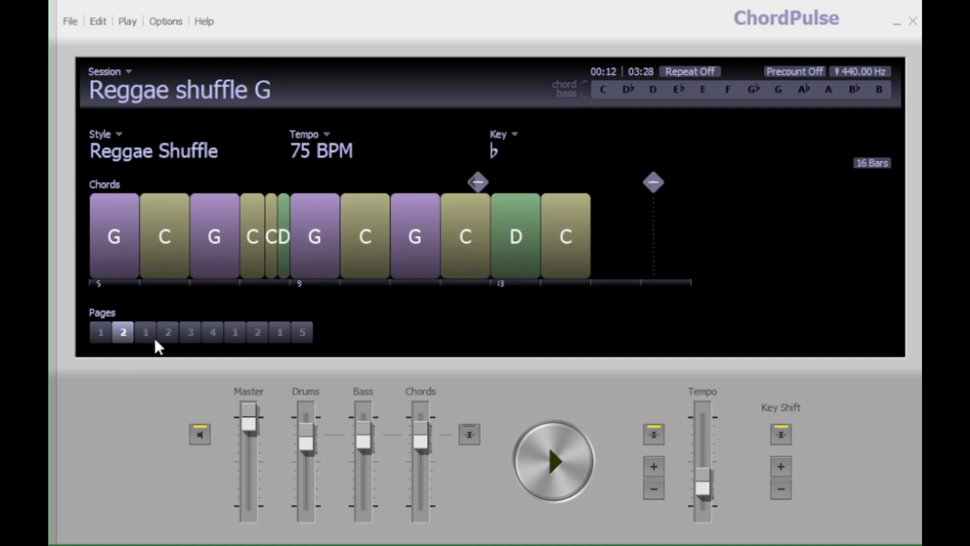
click(168, 333)
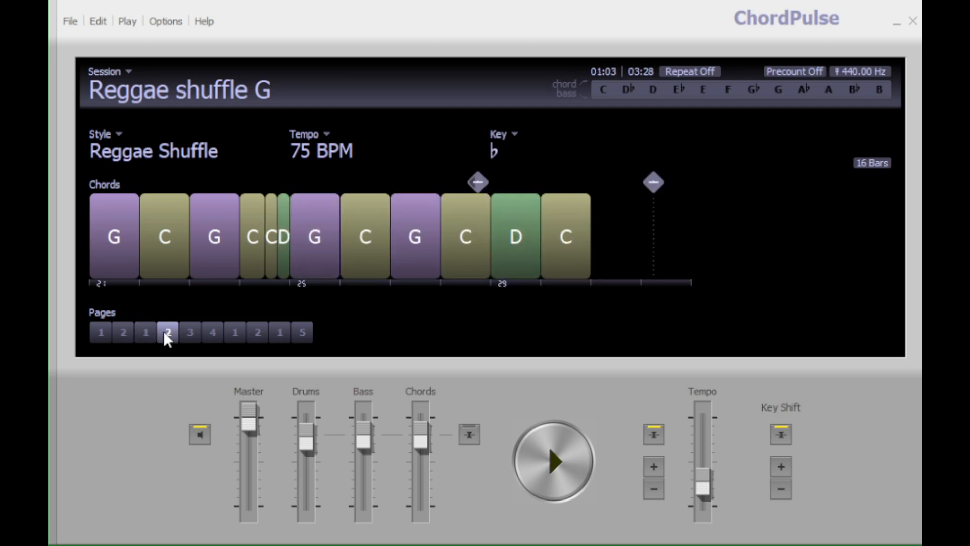
click(190, 332)
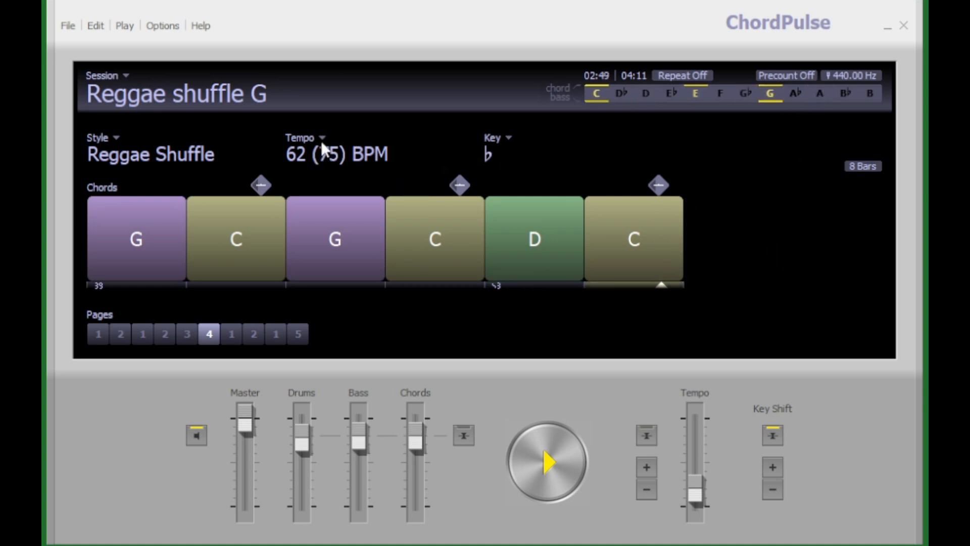
click(321, 138)
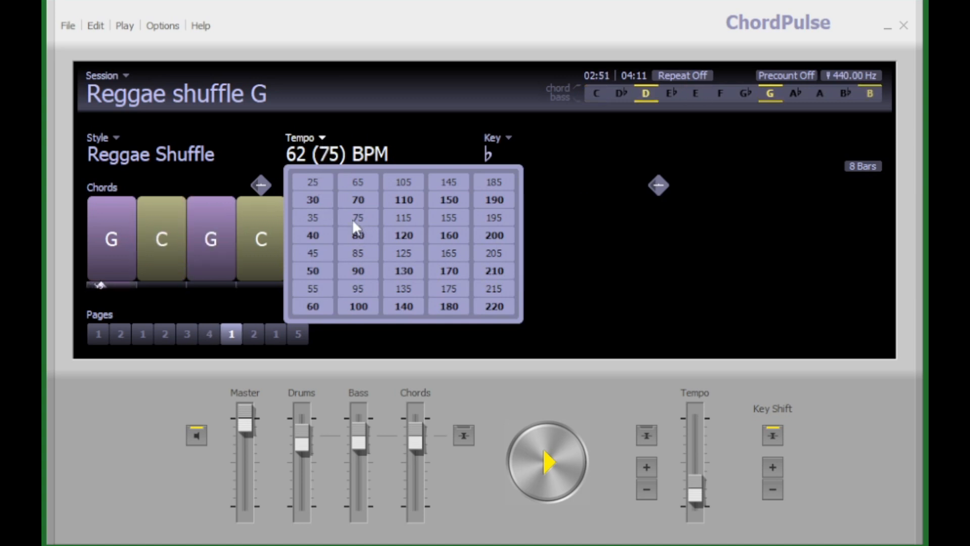
click(358, 217)
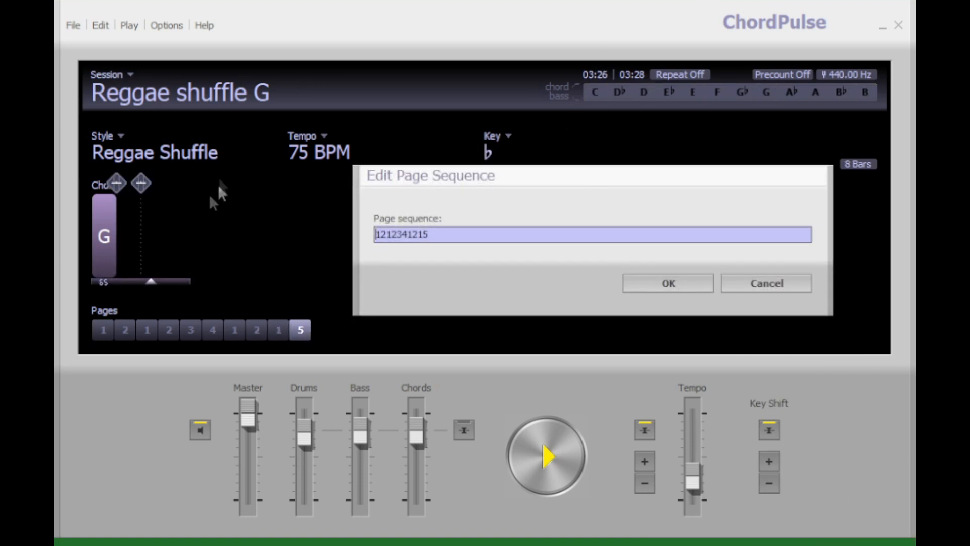
mouse_move(124, 340)
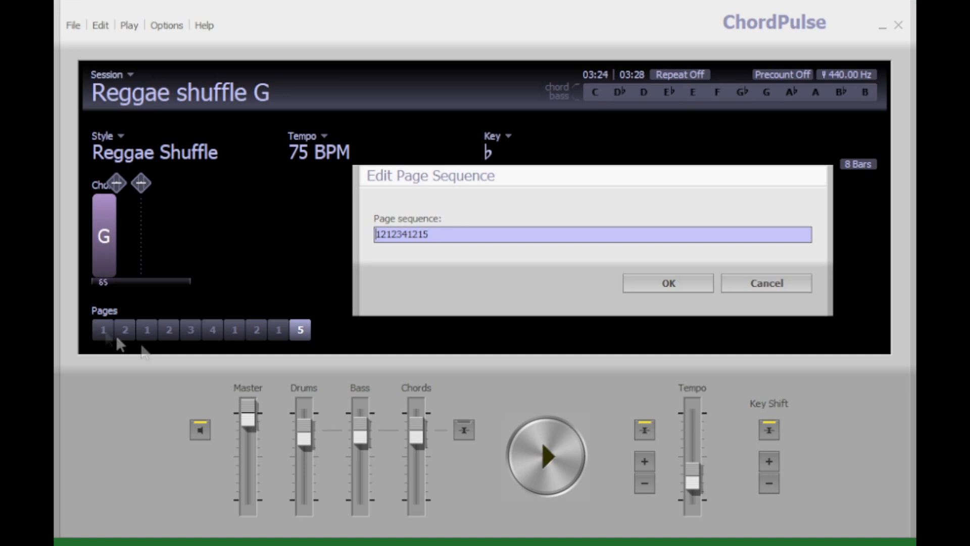
mouse_move(440, 252)
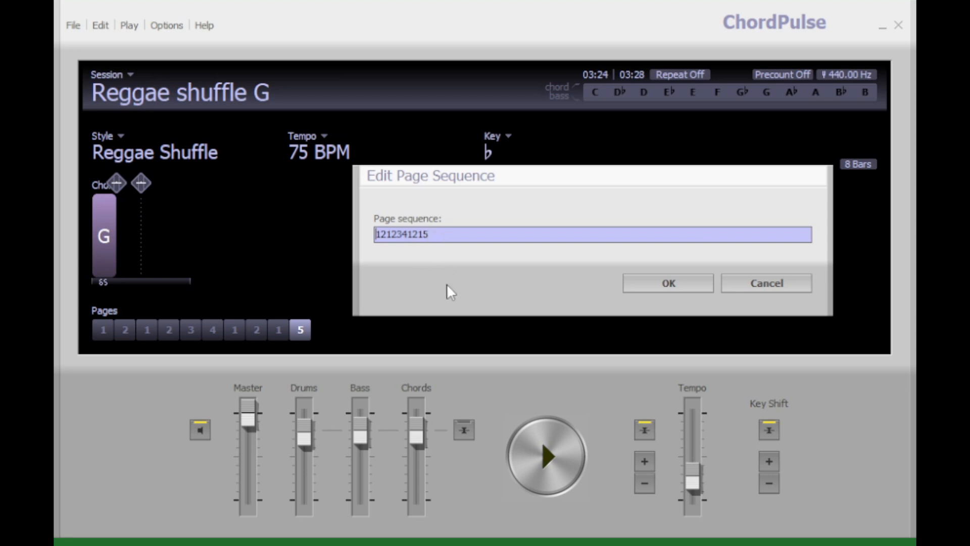
mouse_move(550, 286)
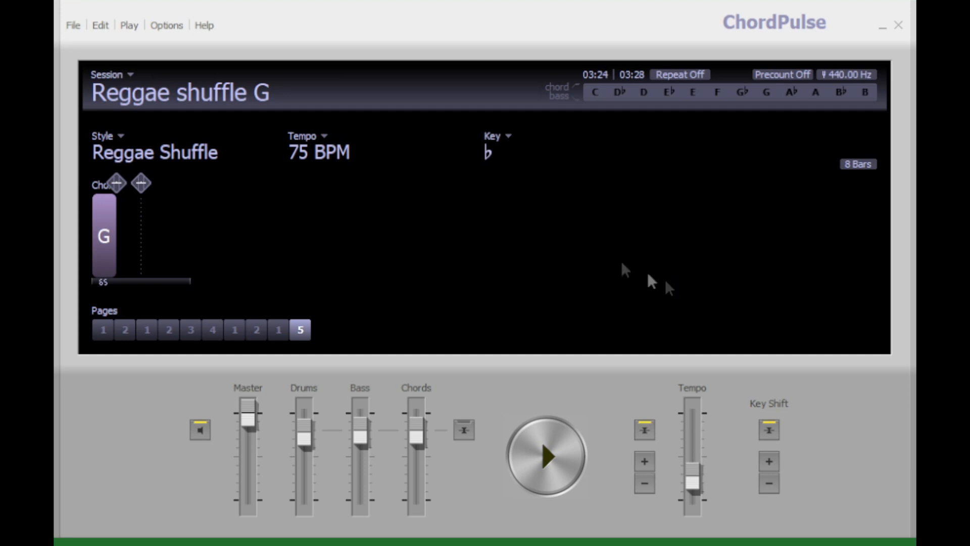
- Cancel the page sequence editor and show page 1's Cut/Copy/Paste menu
click(544, 456)
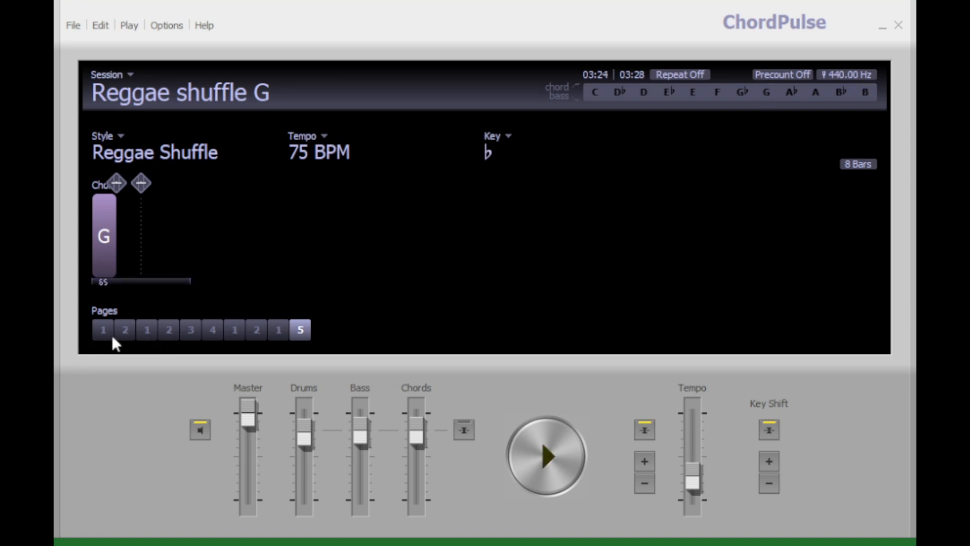
click(102, 328)
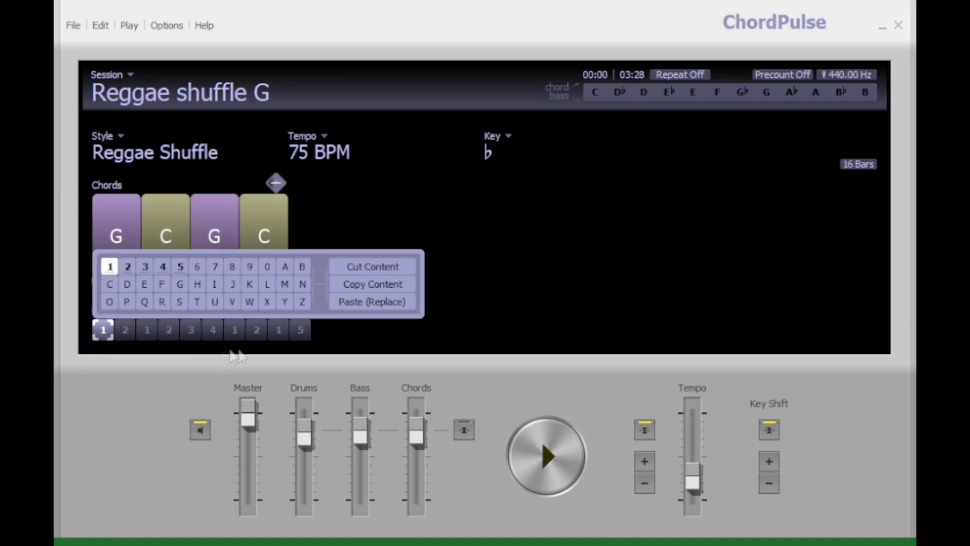
mouse_move(368, 275)
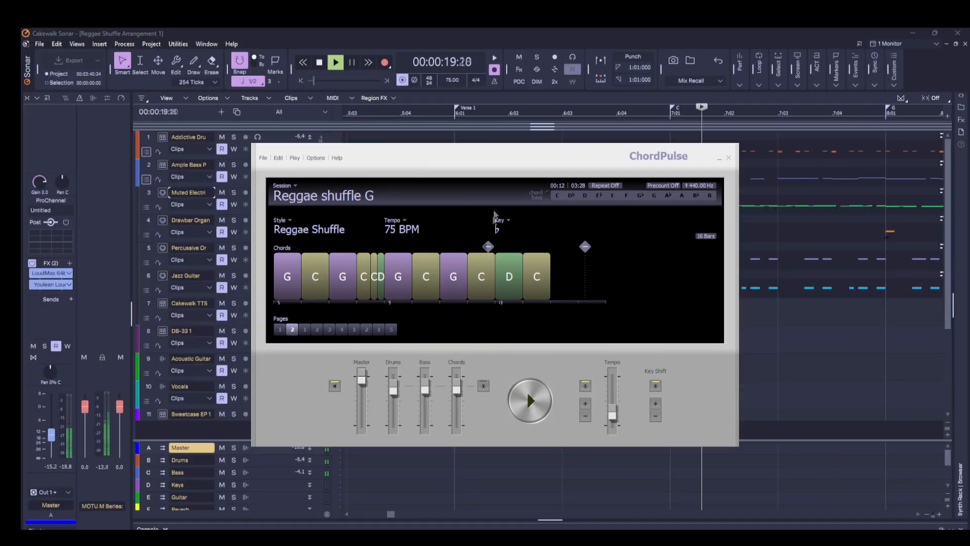
- Minimize the ChordPulse window so Sonar's Reggae Shuffle Arrangement 1 tracks show
click(263, 158)
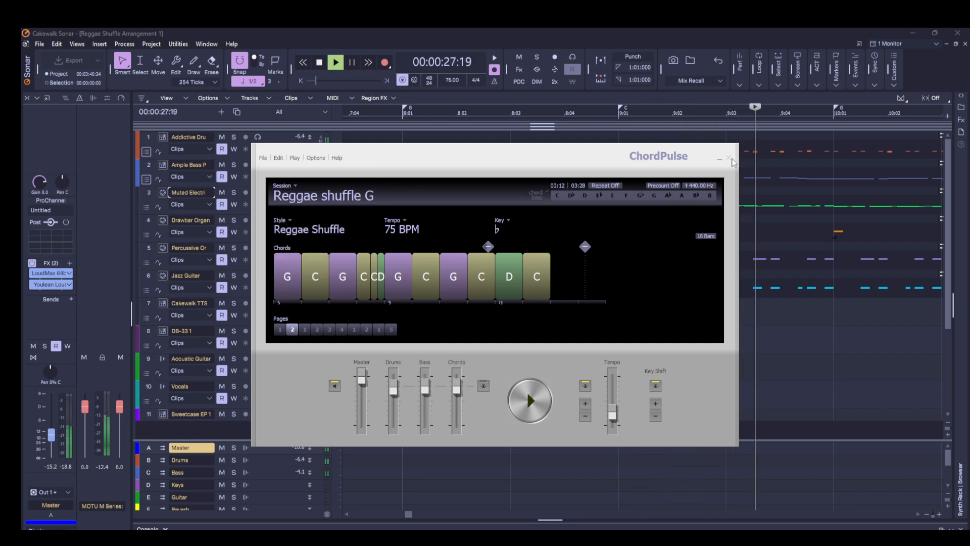
click(729, 158)
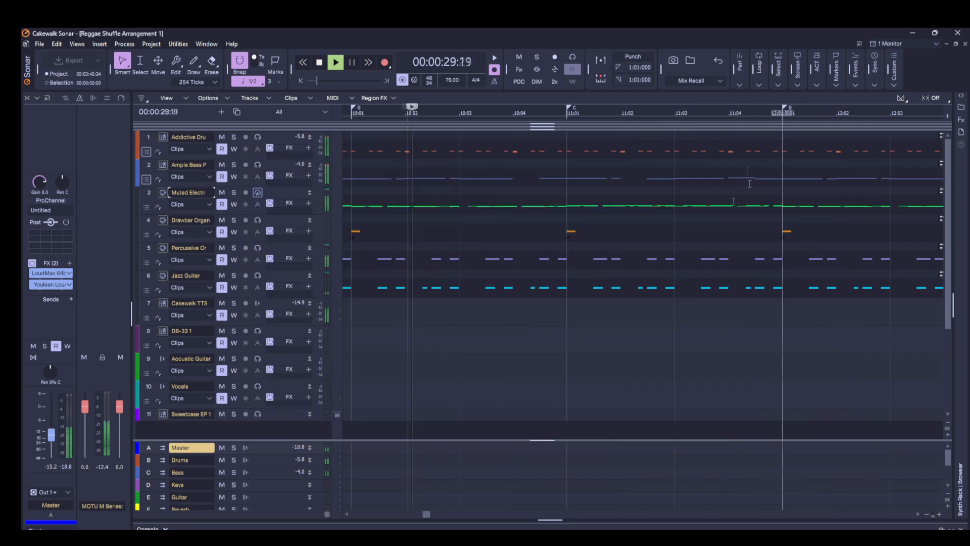